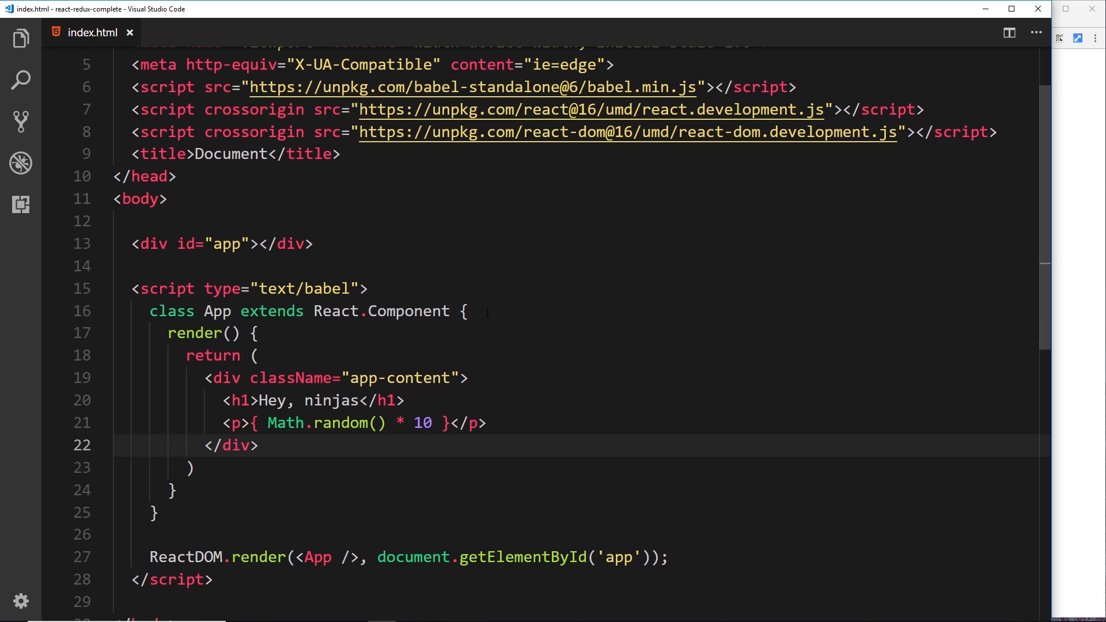
Add state = { name: 'Ryu', age: 30 } inside the App class above render()
{"action": "key", "text": "Enter"}
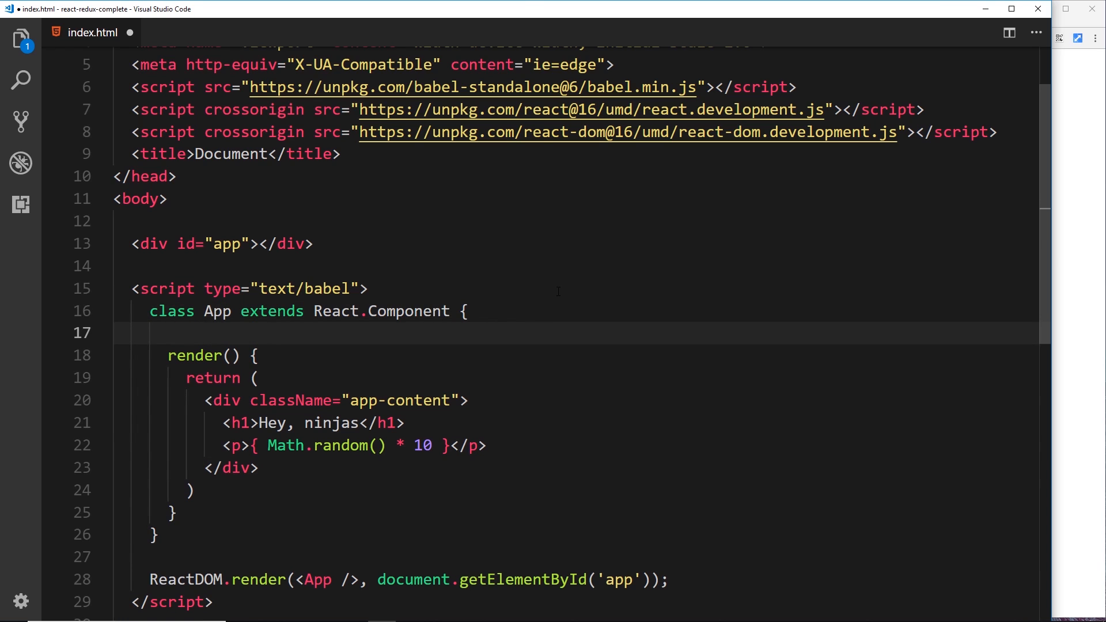
{"action": "type", "text": "state = {"}
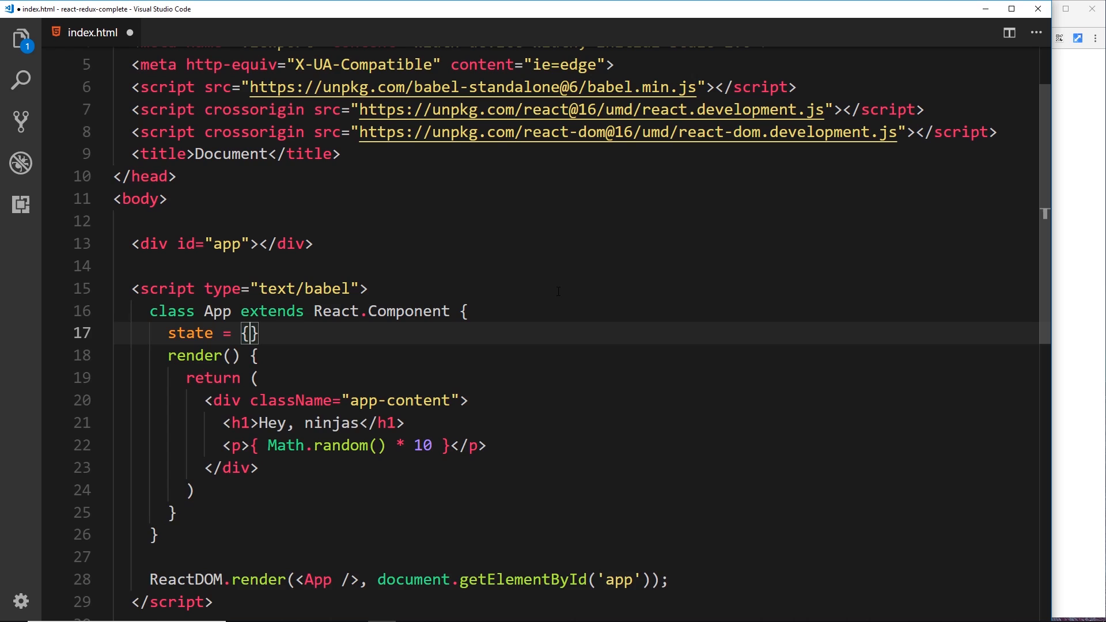
{"action": "key", "text": "enter"}
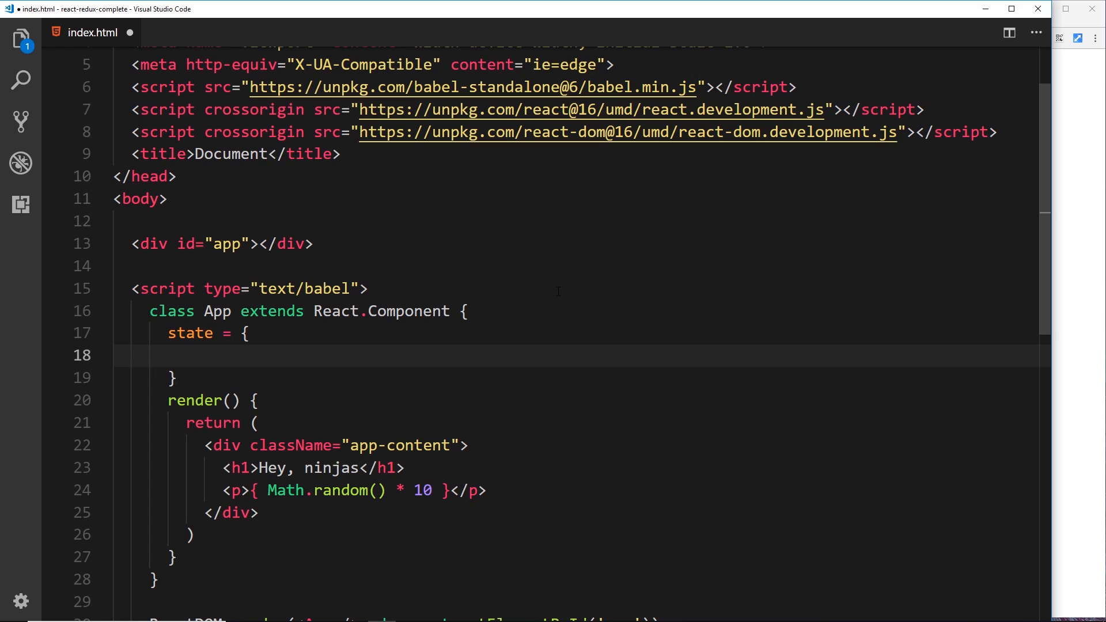
{"action": "type", "text": "name:"}
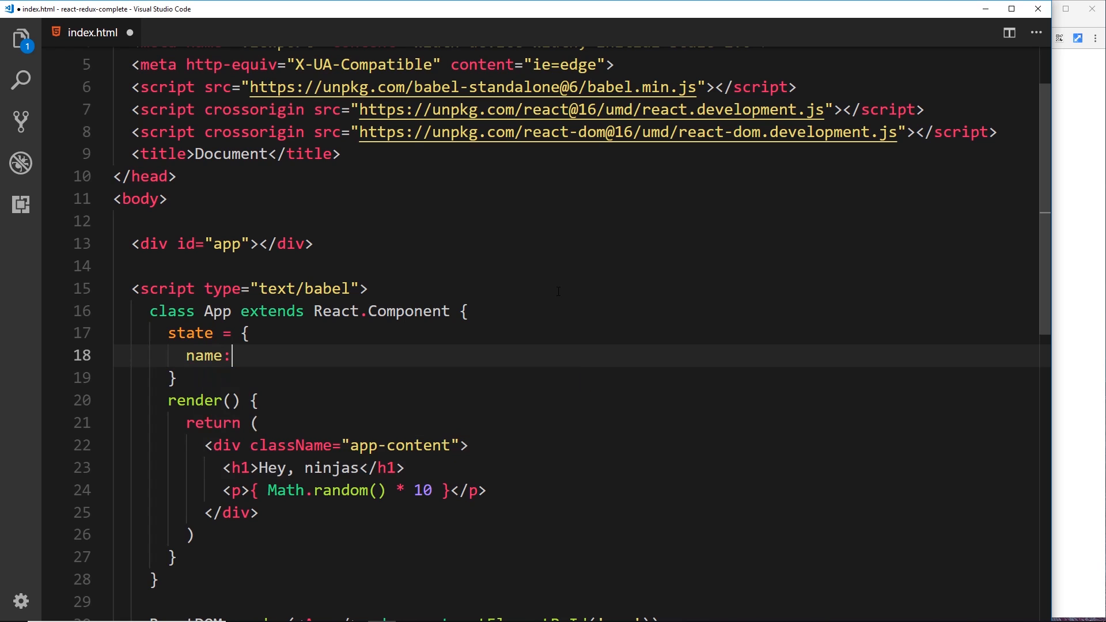
{"action": "type", "text": "'Ryu',"}
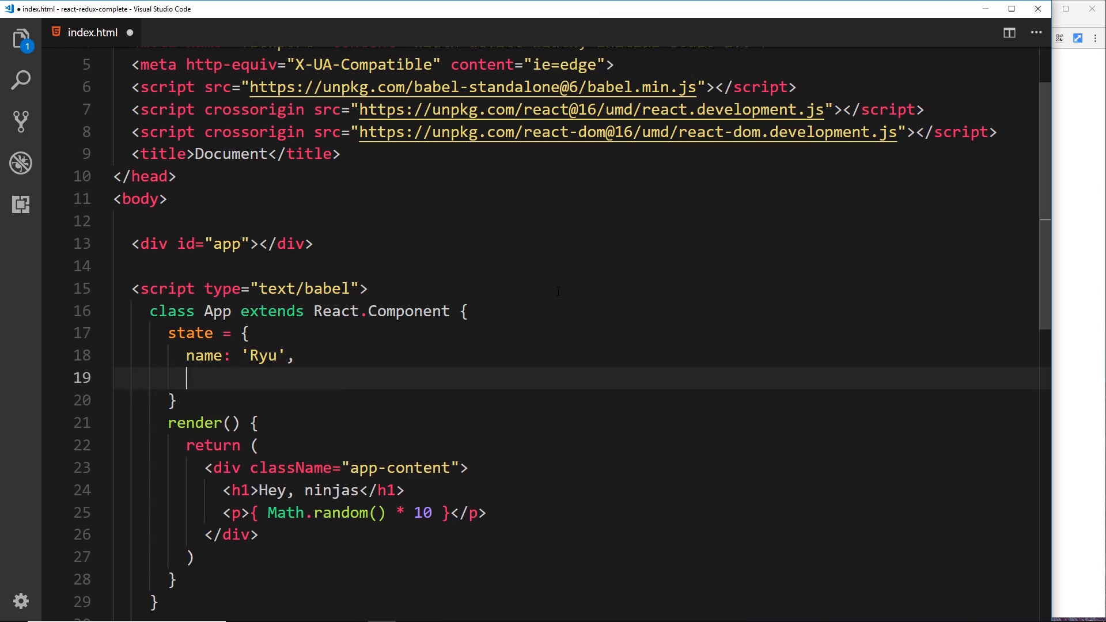
{"action": "type", "text": "age:"}
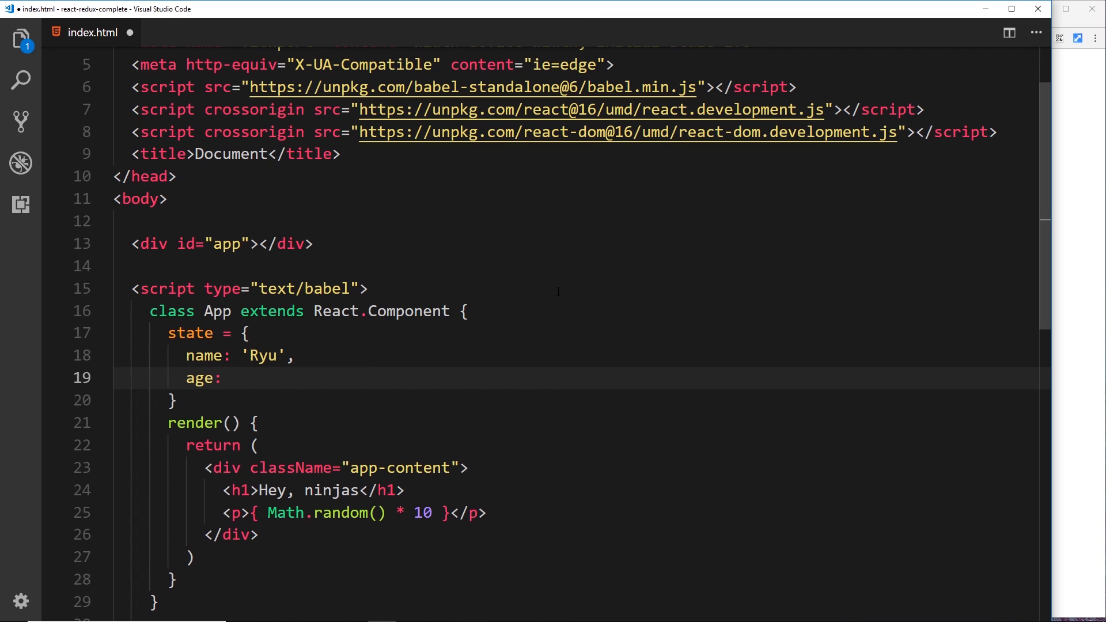
{"action": "type", "text": "30"}
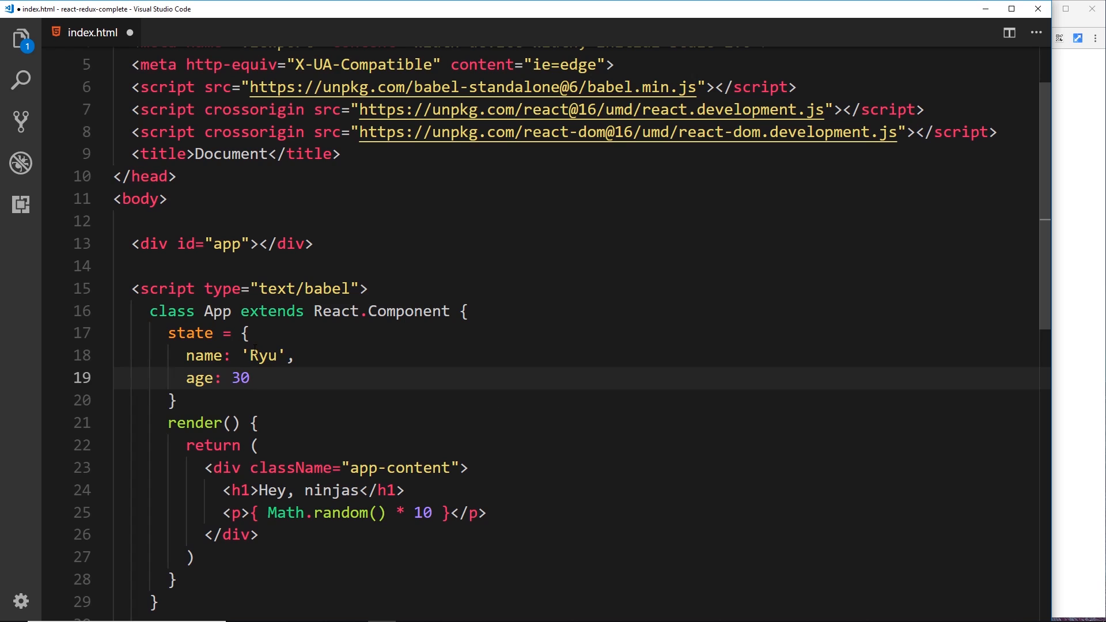
{"action": "double_click", "coordinate": [262, 356]}
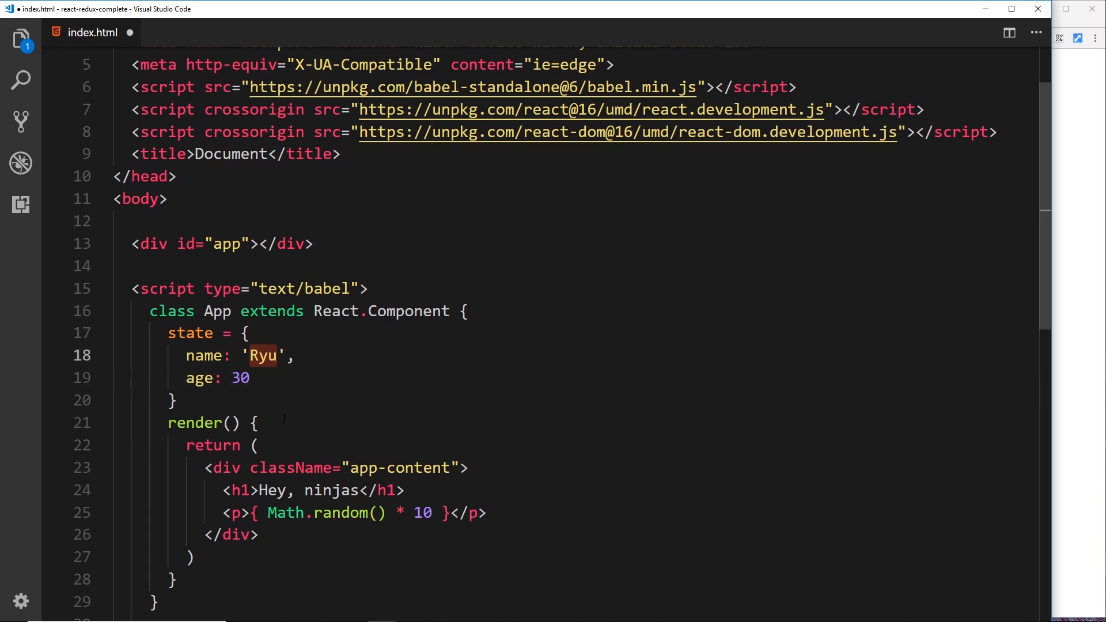
{"action": "mouse_move", "coordinate": [308, 339]}
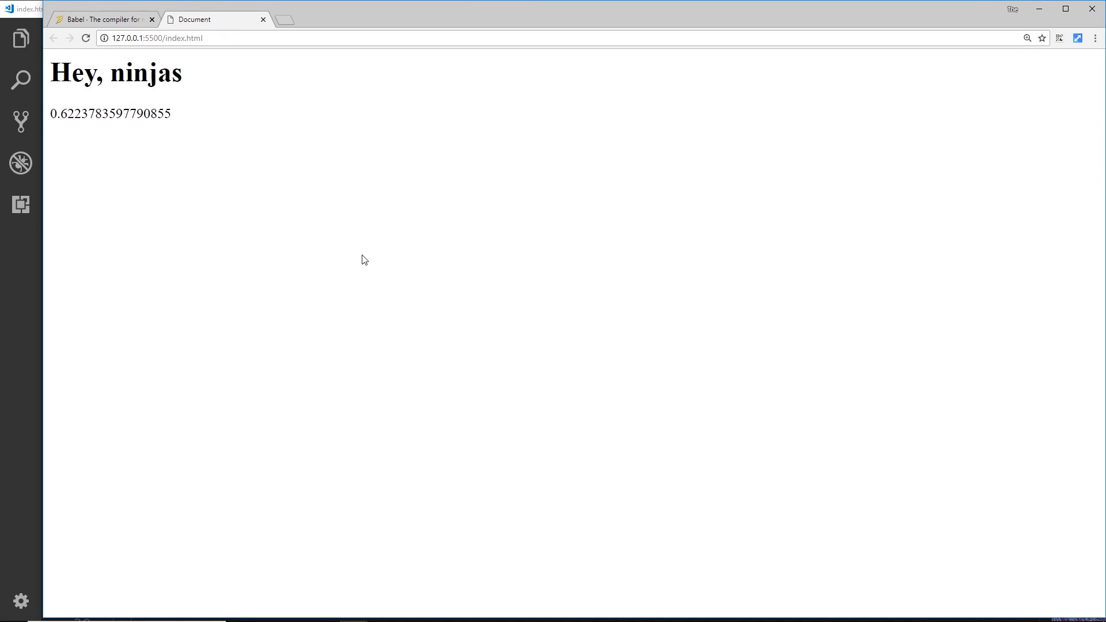
{"action": "mouse_move", "coordinate": [110, 150]}
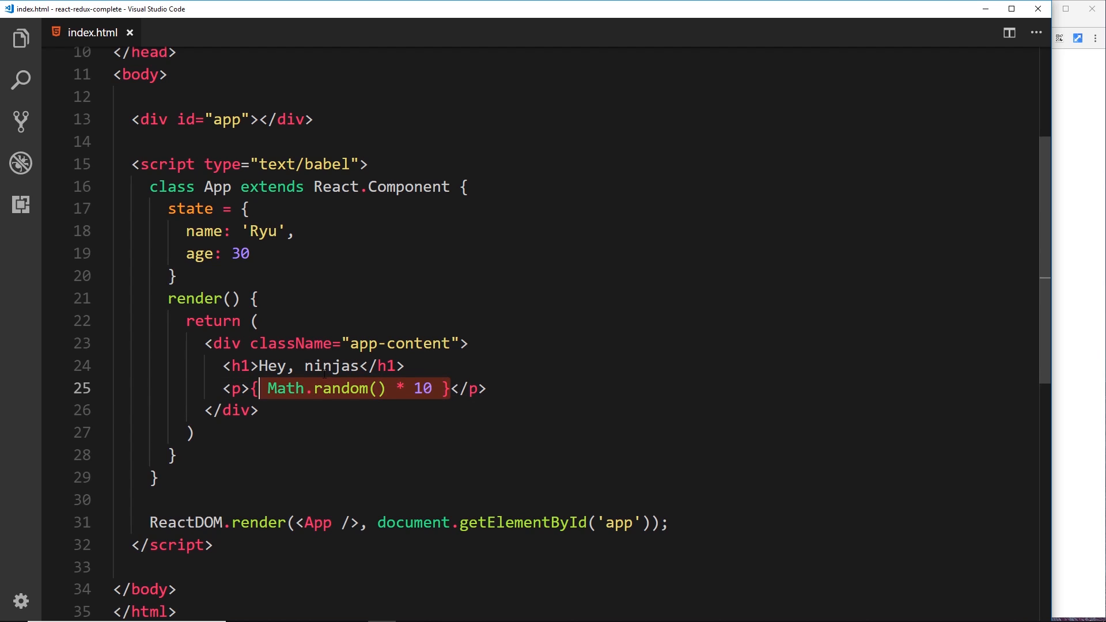
Replace Math.random() in the paragraph with 'My name is: { this.state.name }' and save
{"action": "key", "text": "Delete"}
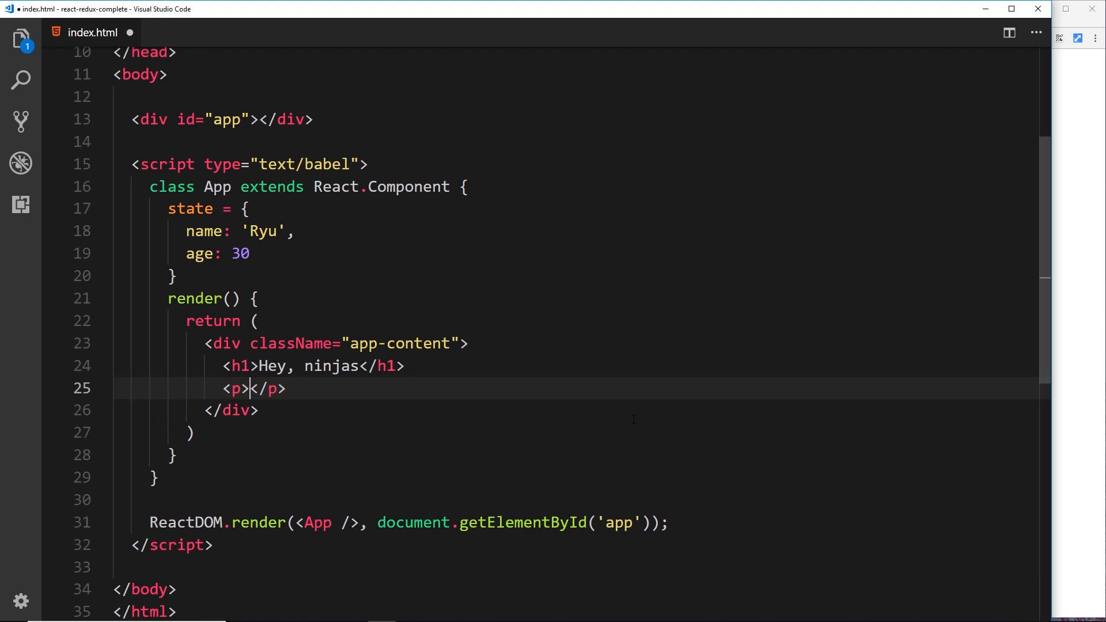
{"action": "type", "text": "{}"}
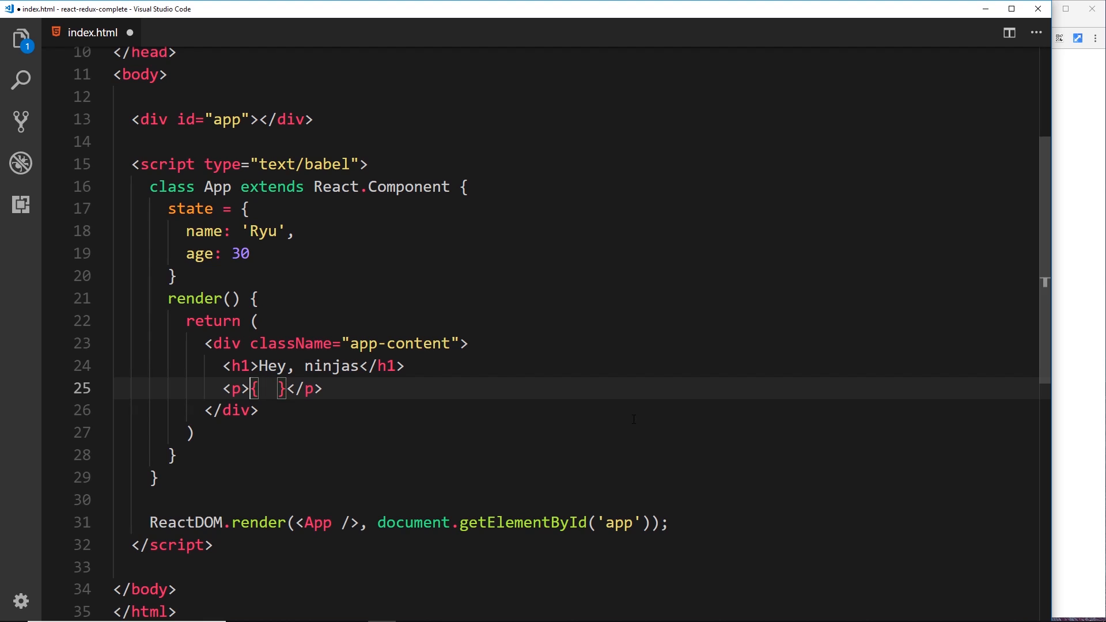
{"action": "type", "text": "My"}
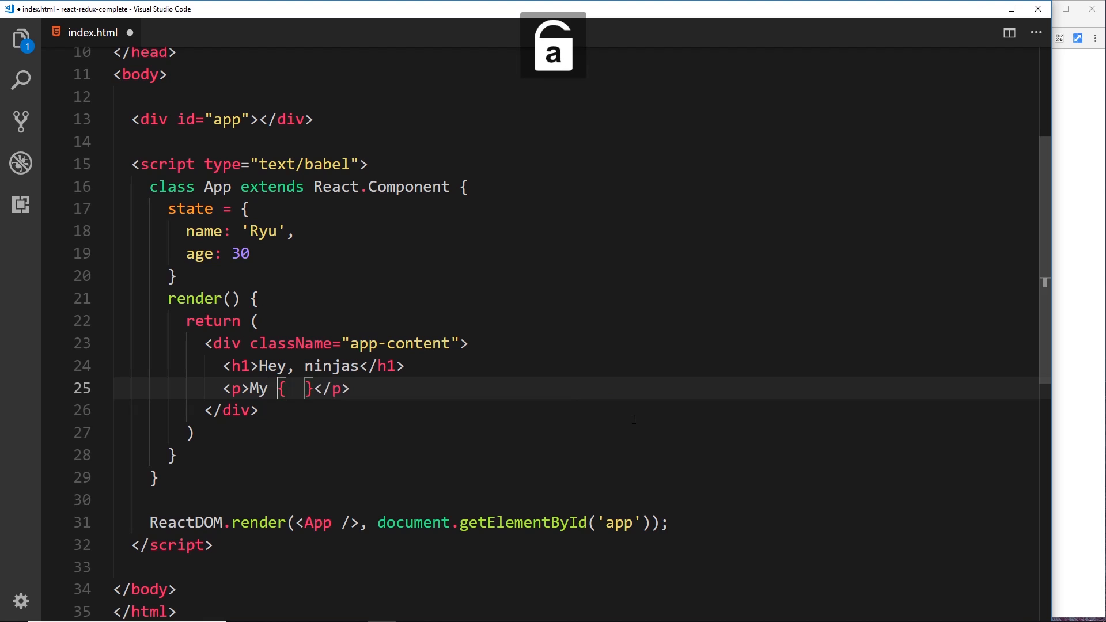
{"action": "type", "text": "name is:"}
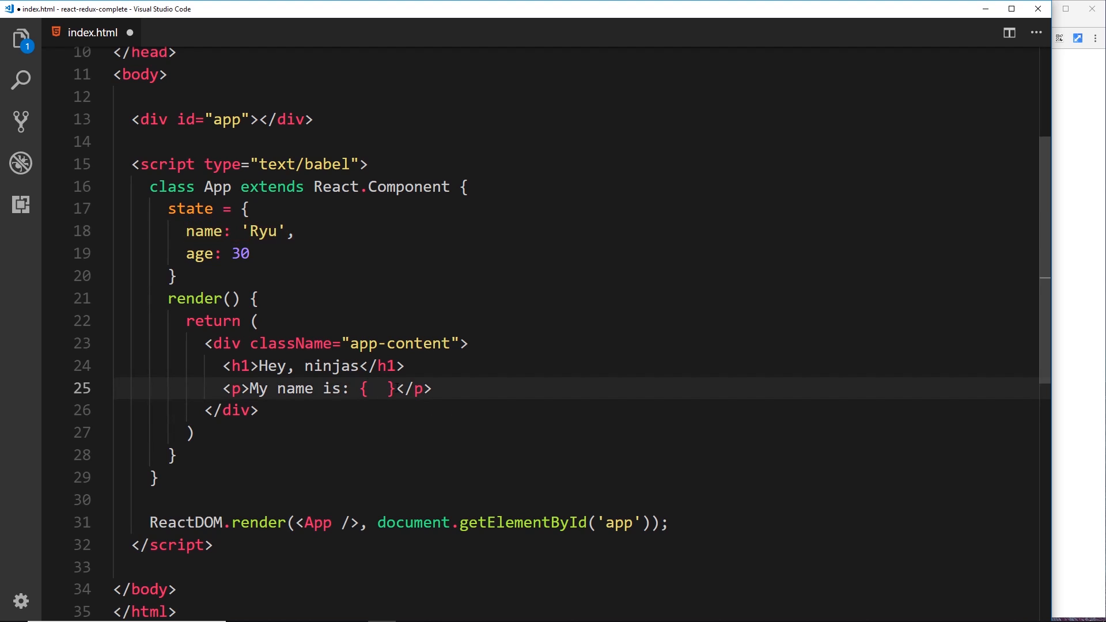
{"action": "type", "text": "this"}
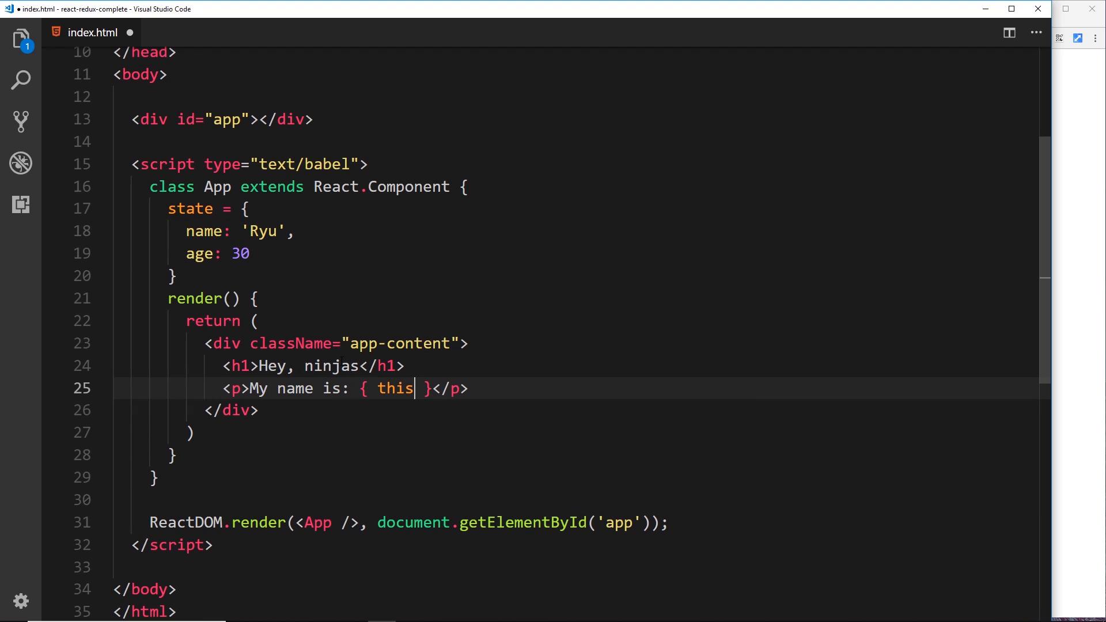
{"action": "type", "text": ".state"}
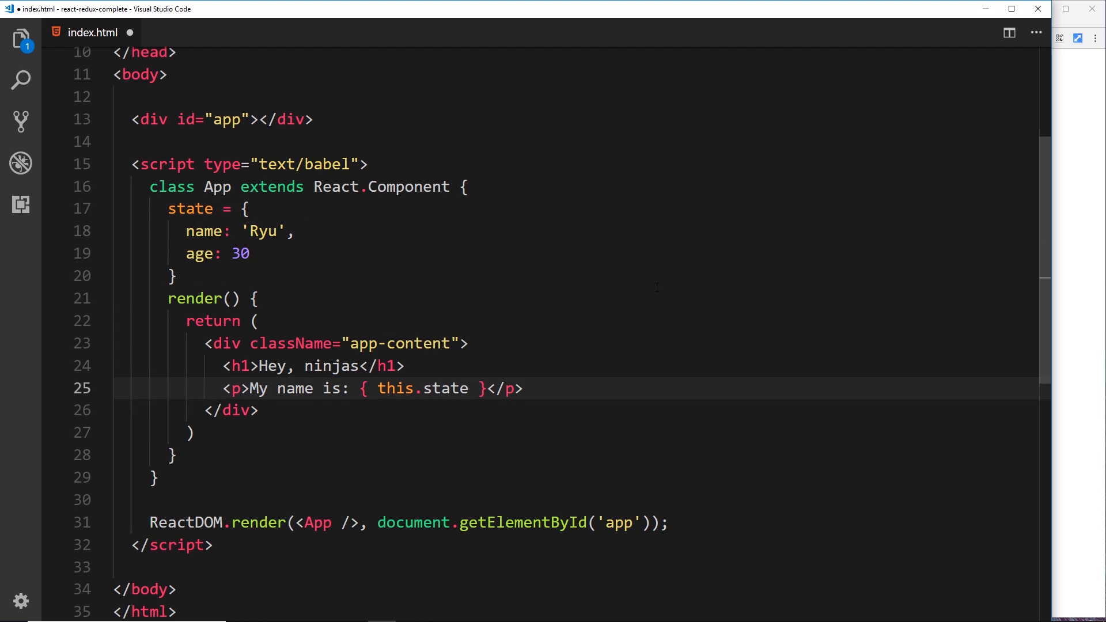
{"action": "type", "text": ".name"}
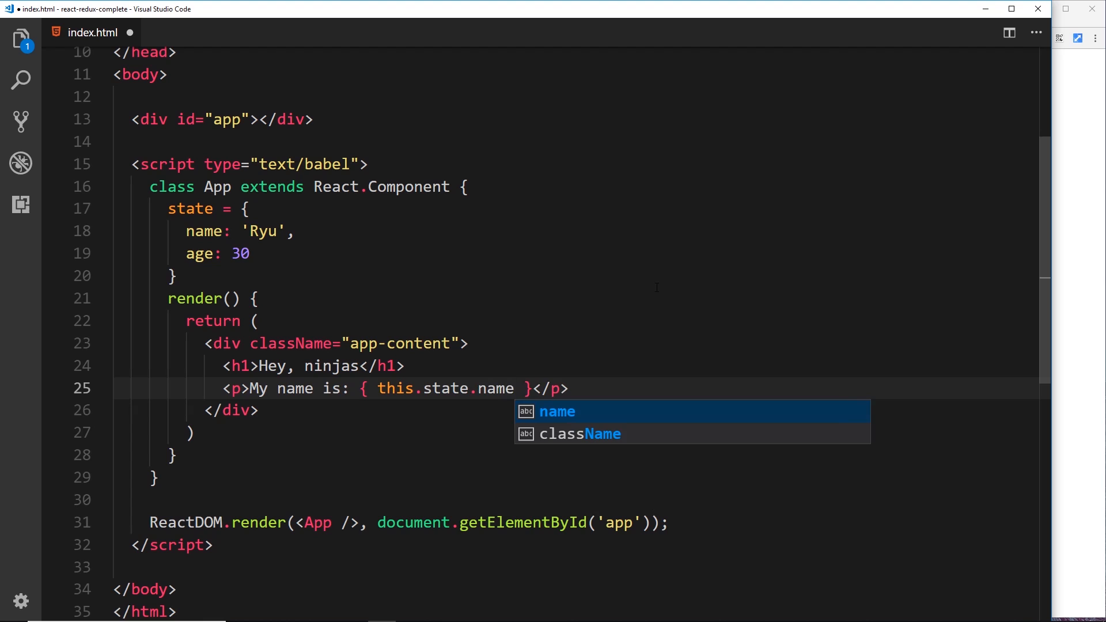
{"action": "key", "text": "ctrl+s"}
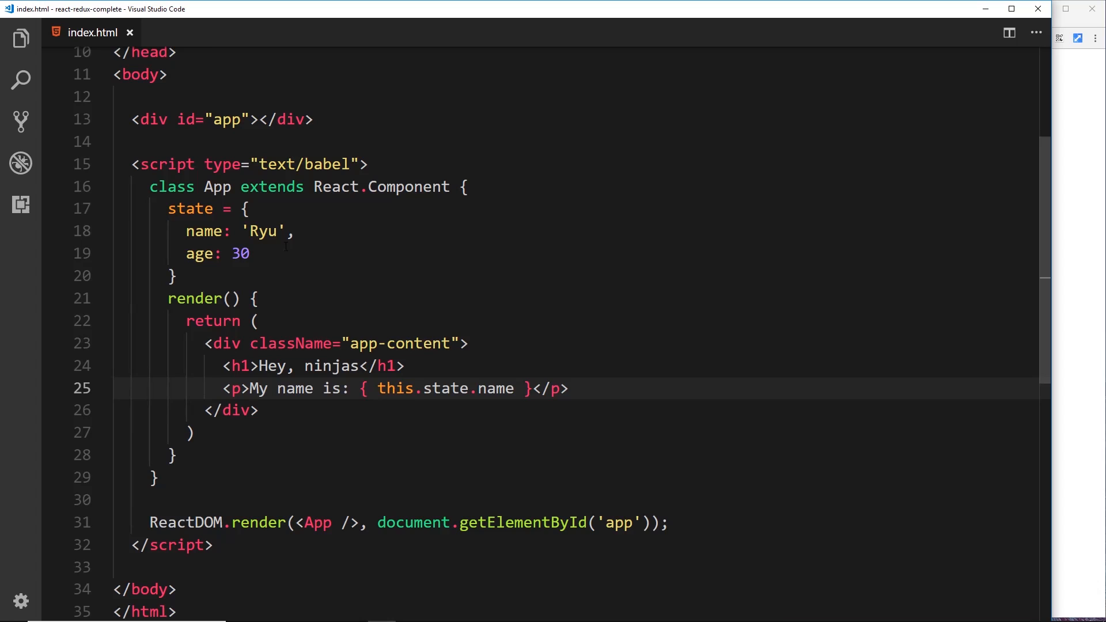
Append ' and I am { this.state.age }' after the name expression in the paragraph
{"action": "double_click", "coordinate": [264, 231]}
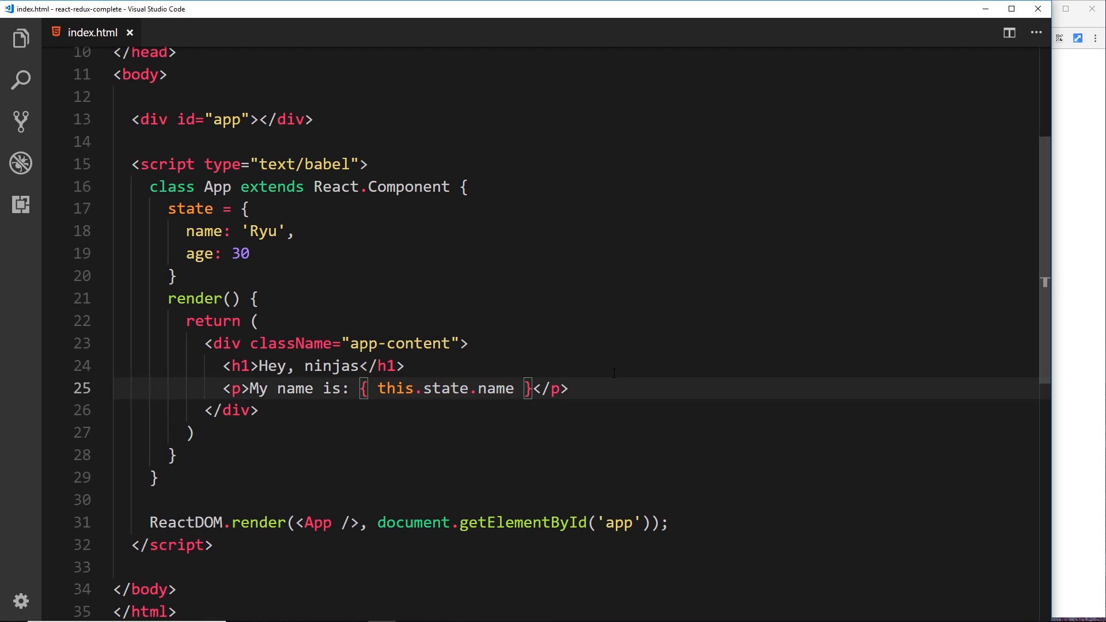
{"action": "type", "text": "and I"}
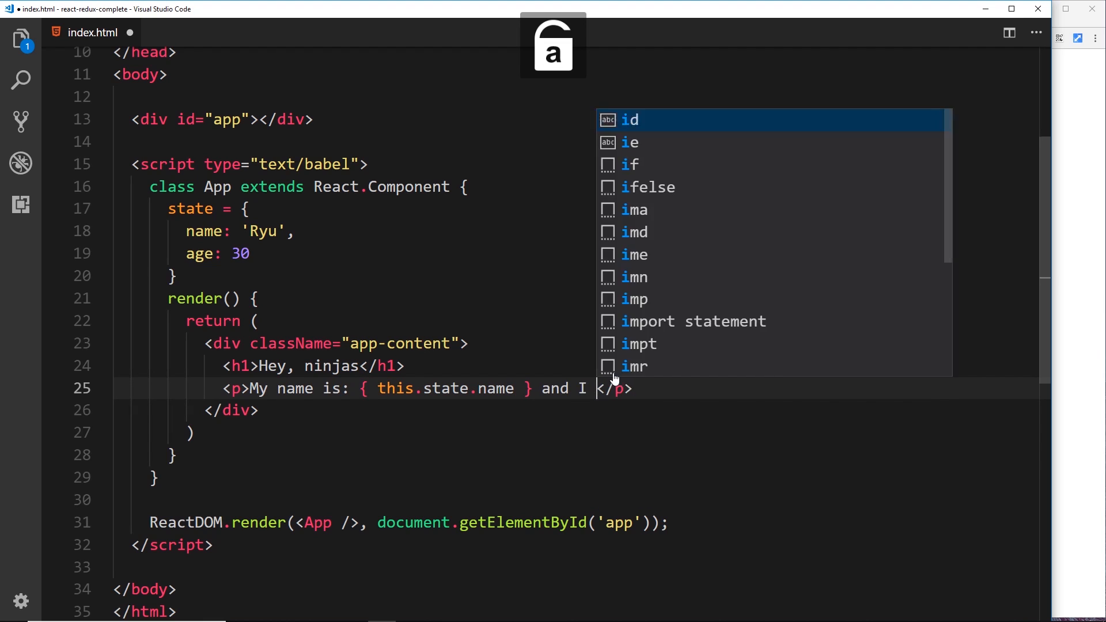
{"action": "type", "text": "am {}"}
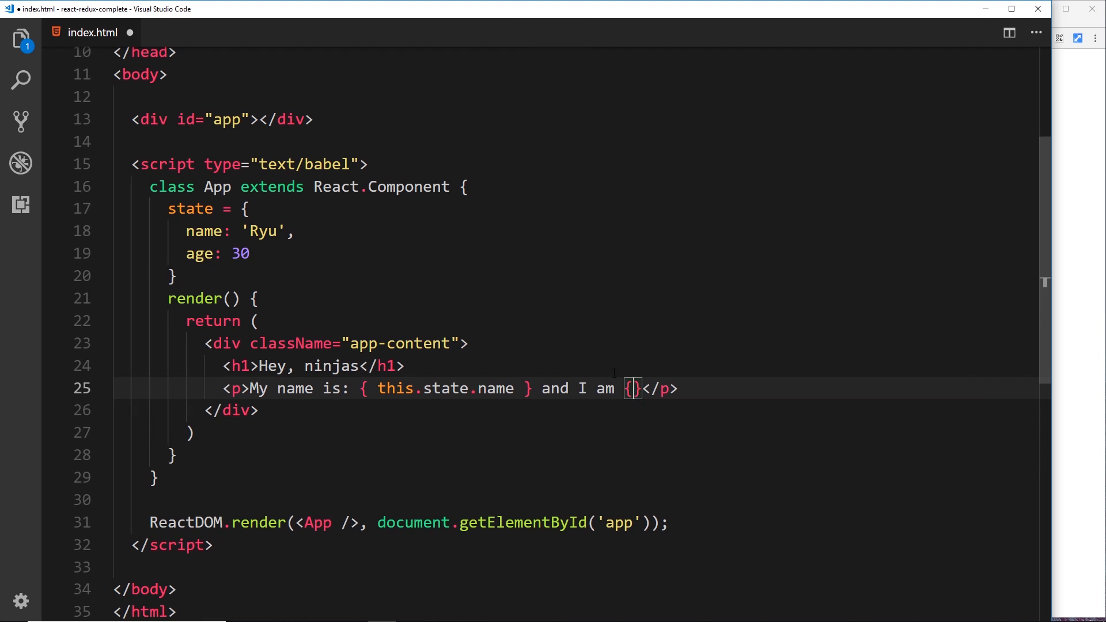
{"action": "type", "text": "\" \""}
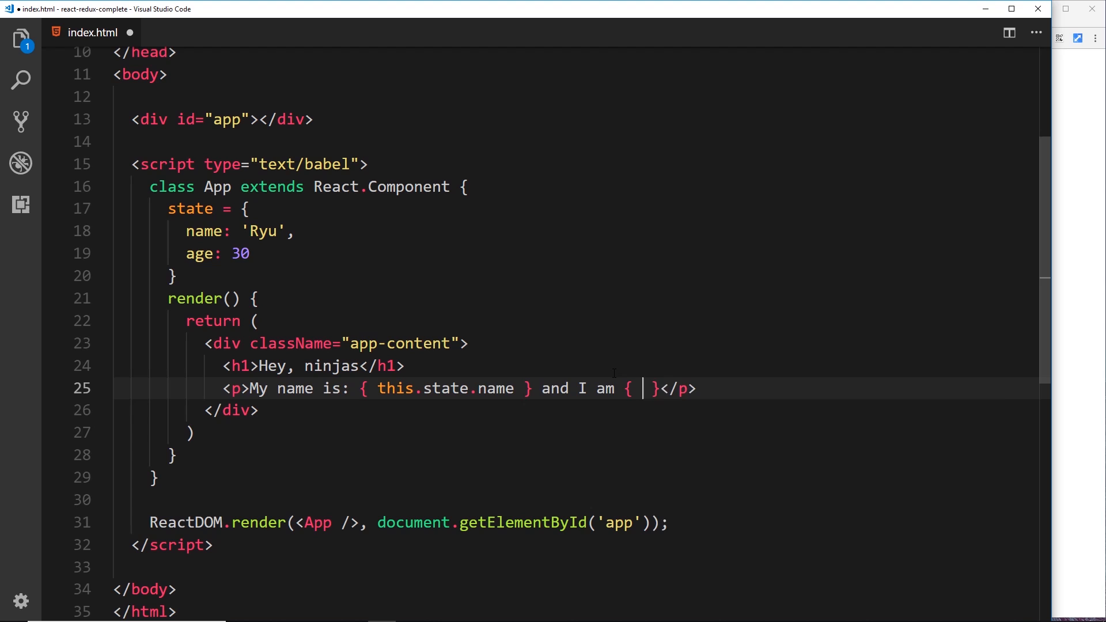
{"action": "type", "text": "this.stat"}
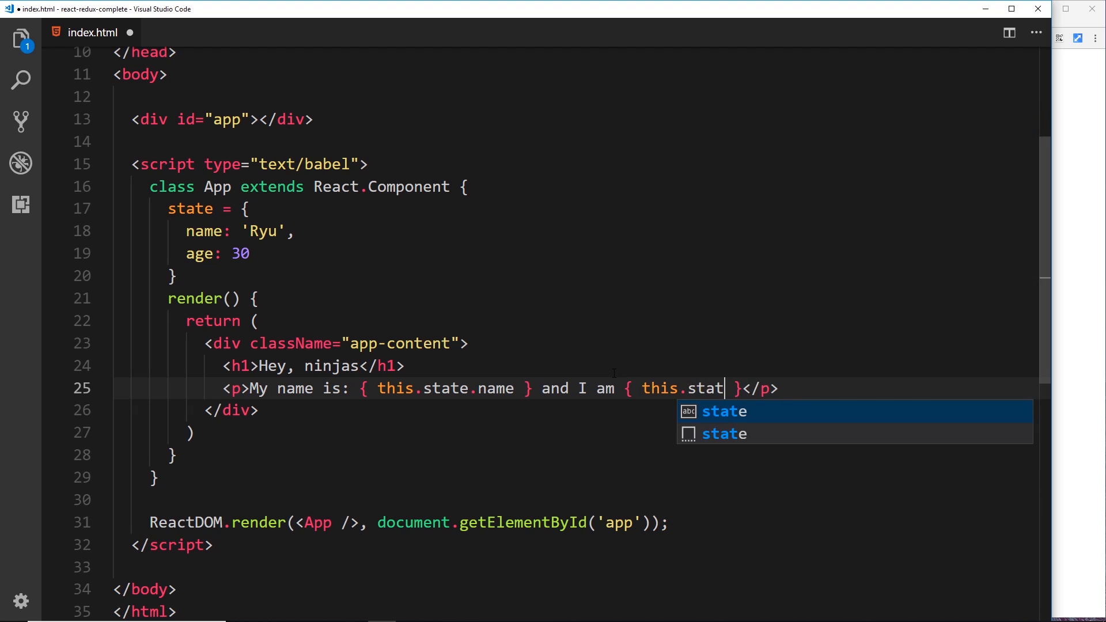
{"action": "type", "text": "e.age"}
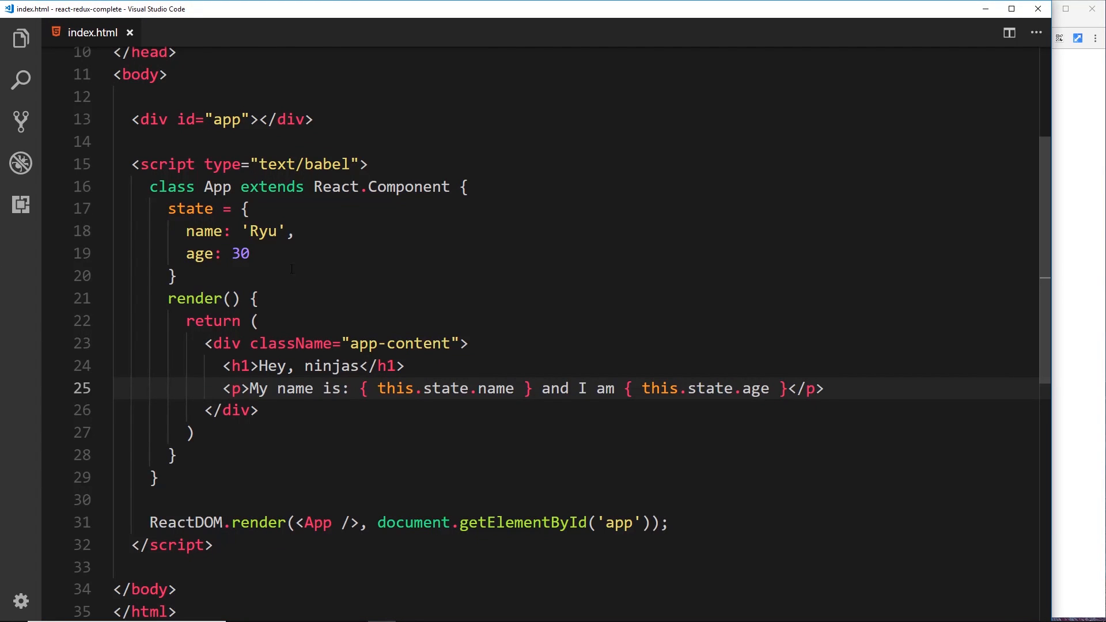
Change the state age from 30 to 35 and the name from Ryu to 'Crystal'
{"action": "type", "text": "5"}
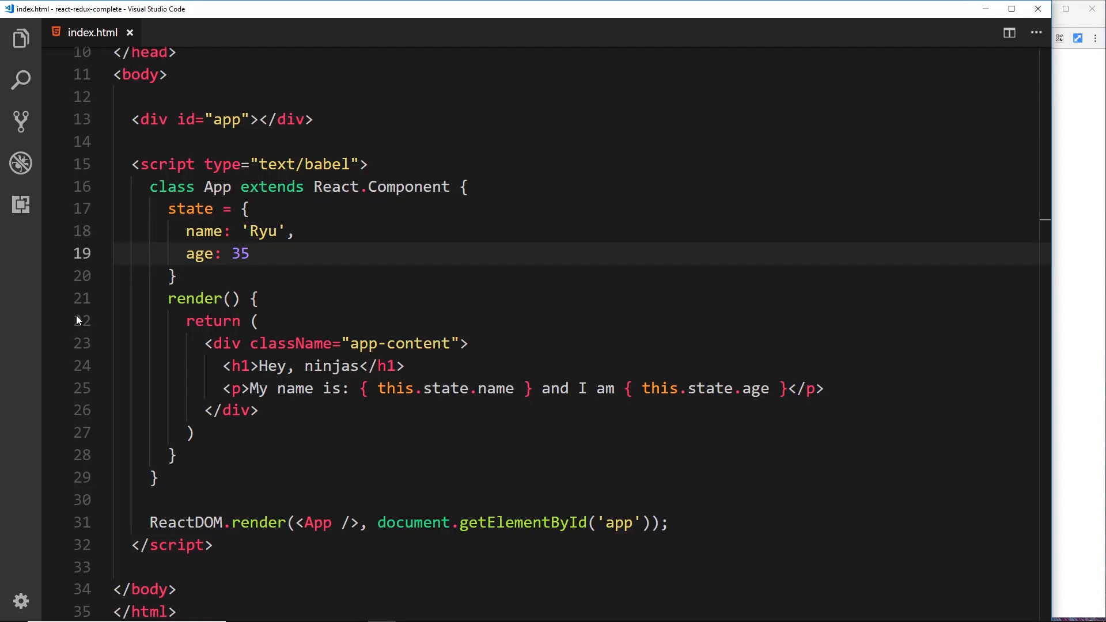
{"action": "double_click", "coordinate": [262, 231]}
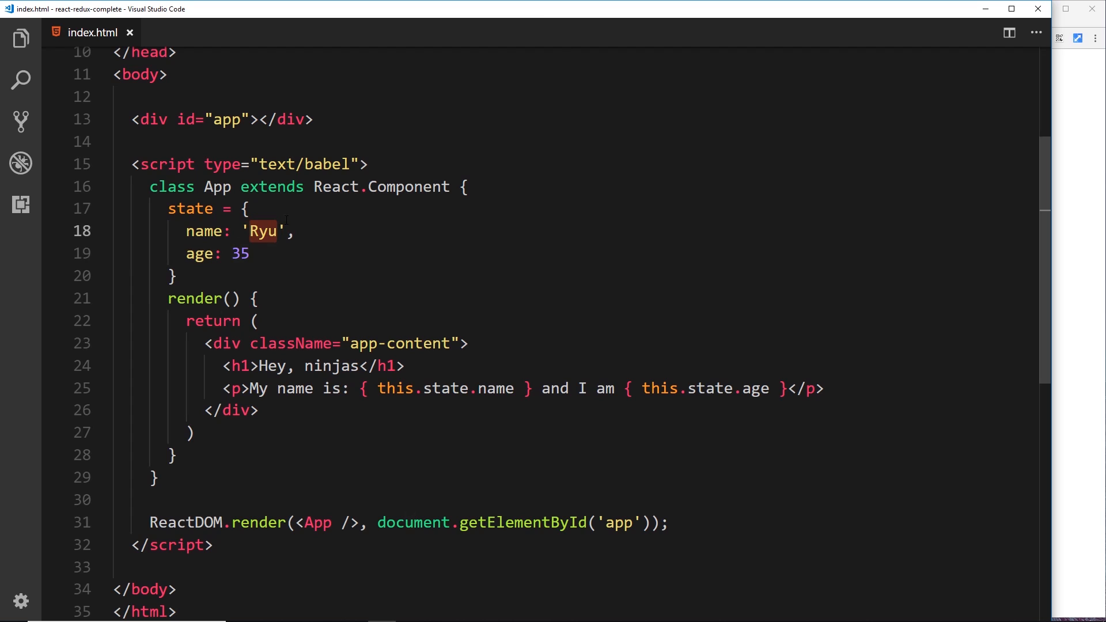
{"action": "type", "text": "Crystal"}
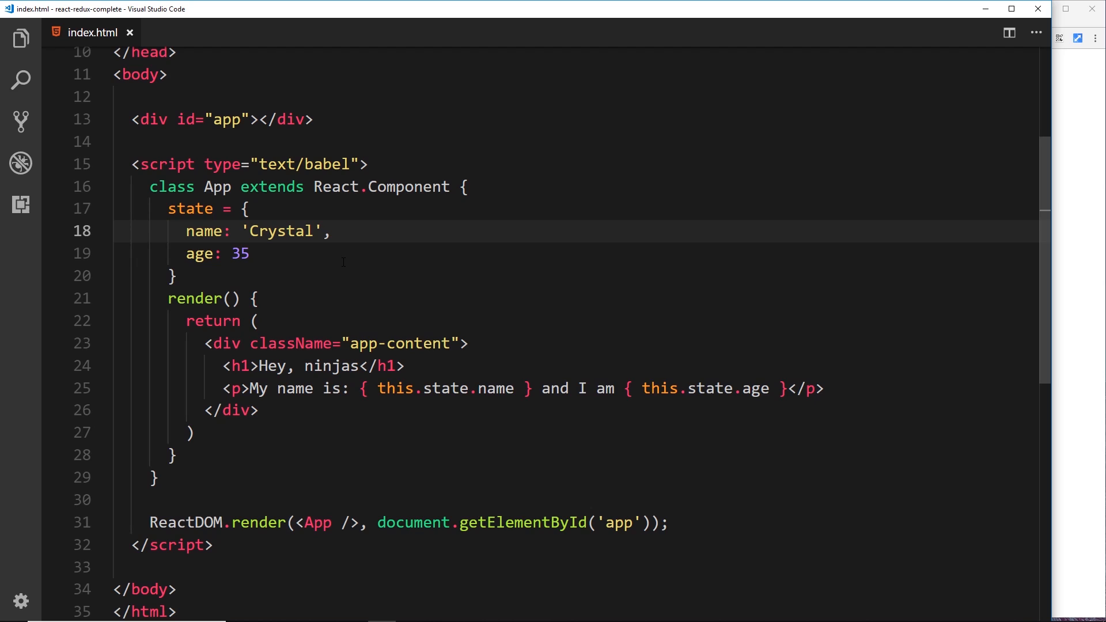
{"action": "mouse_move", "coordinate": [386, 321]}
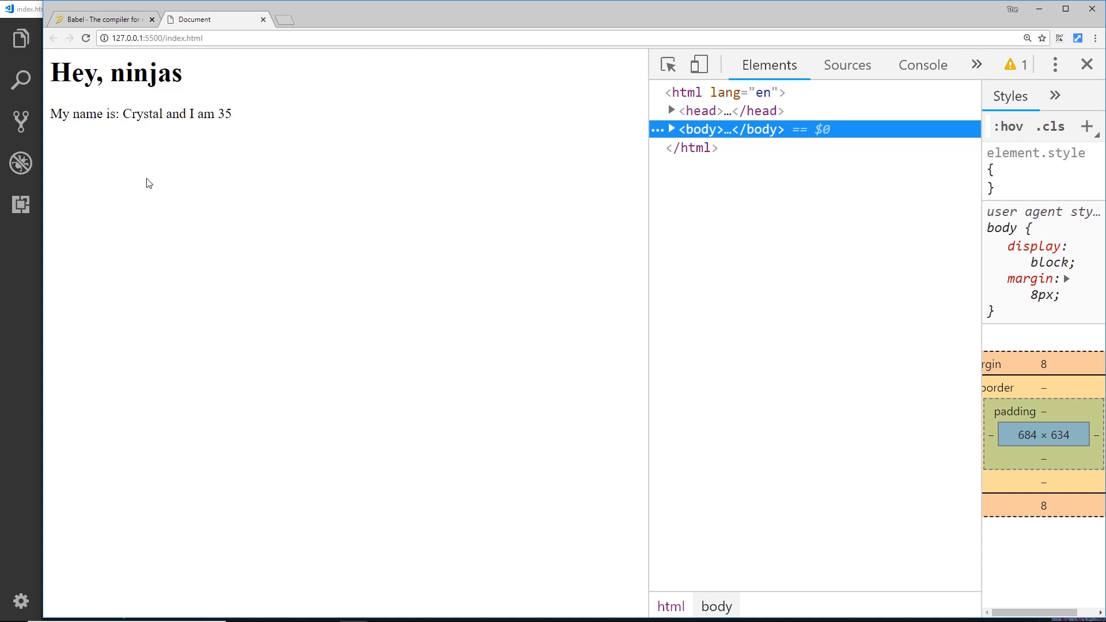
{"action": "mouse_move", "coordinate": [341, 228]}
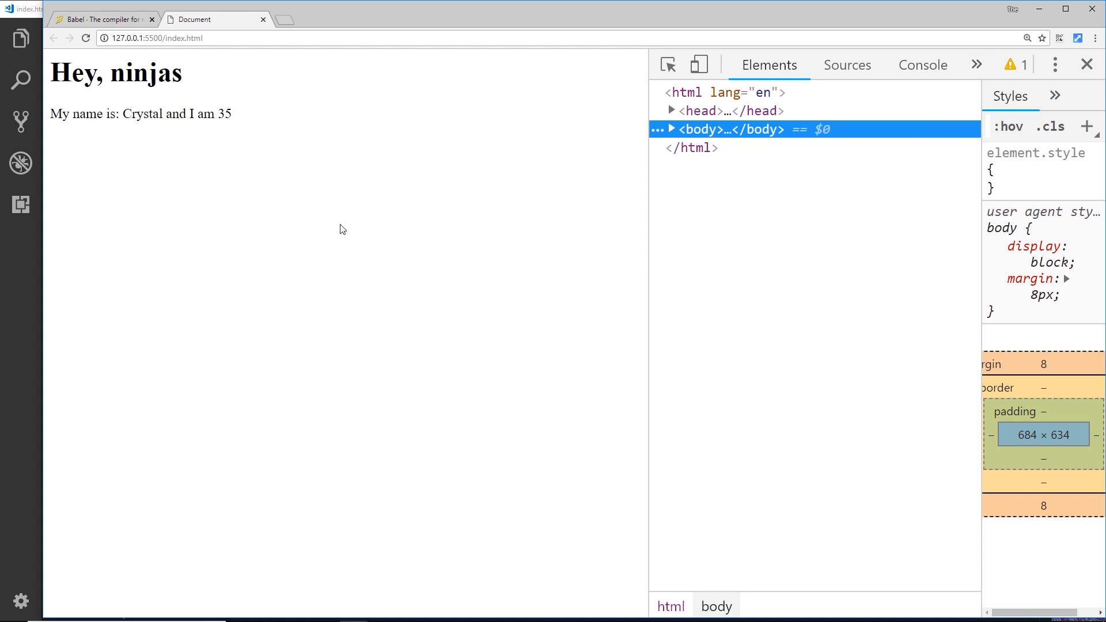